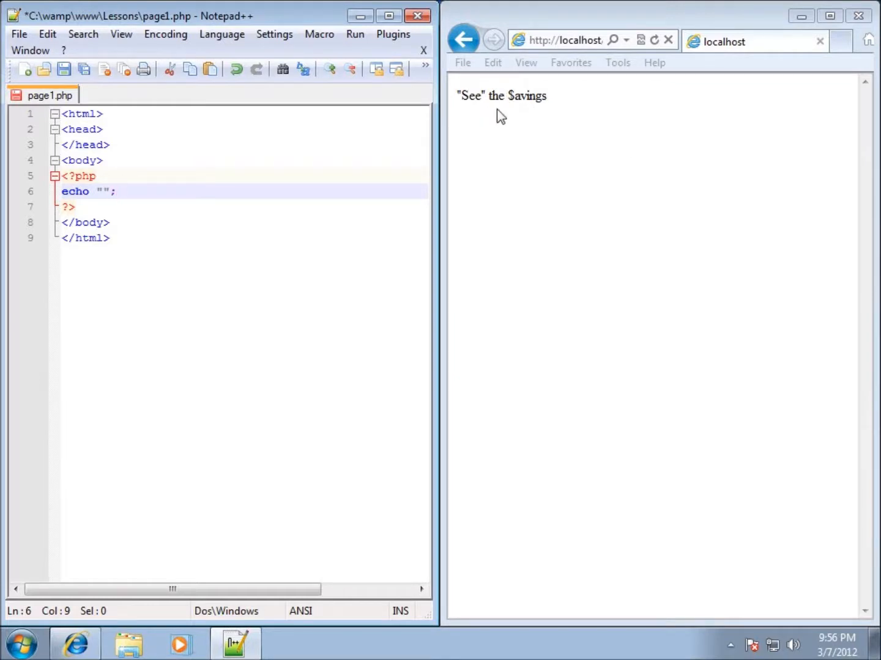
mouse_move(487, 100)
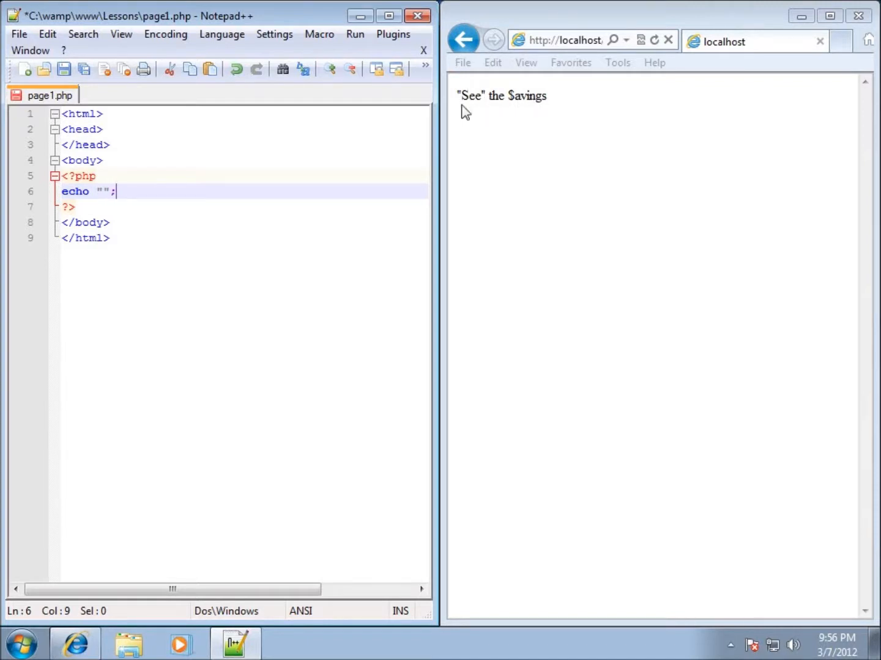
mouse_move(269, 217)
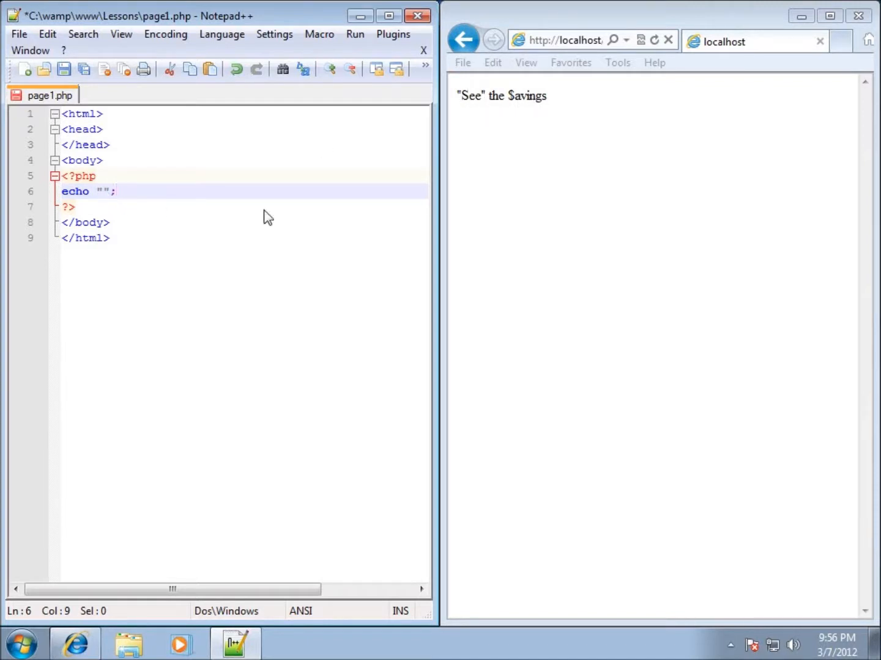
mouse_move(525, 116)
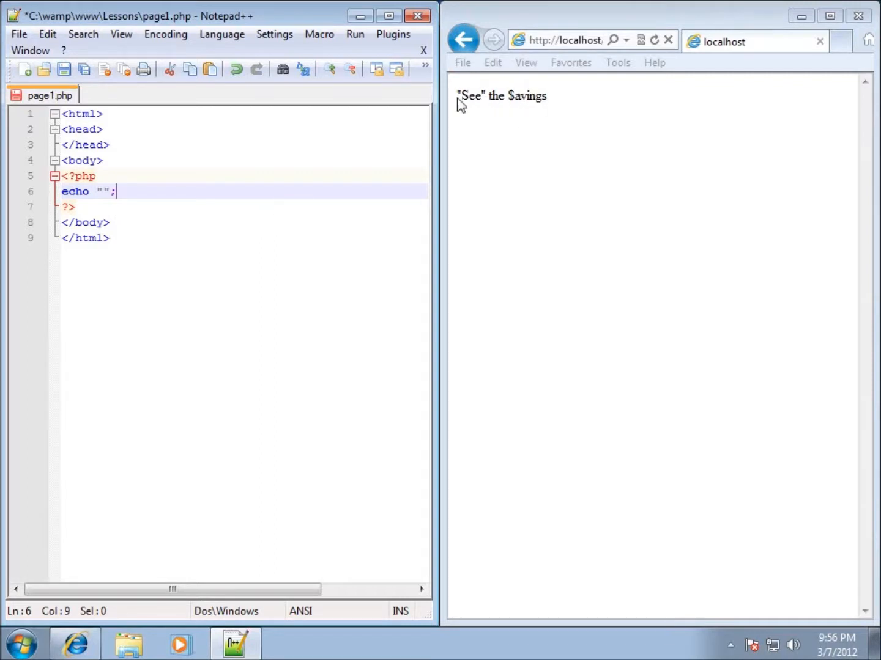
mouse_move(512, 99)
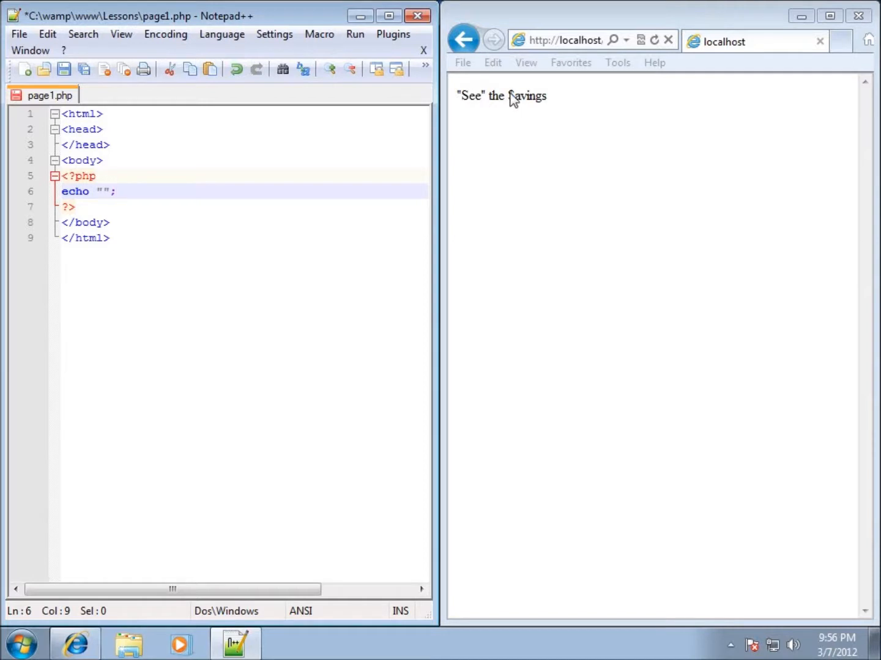
mouse_move(506, 107)
text(")
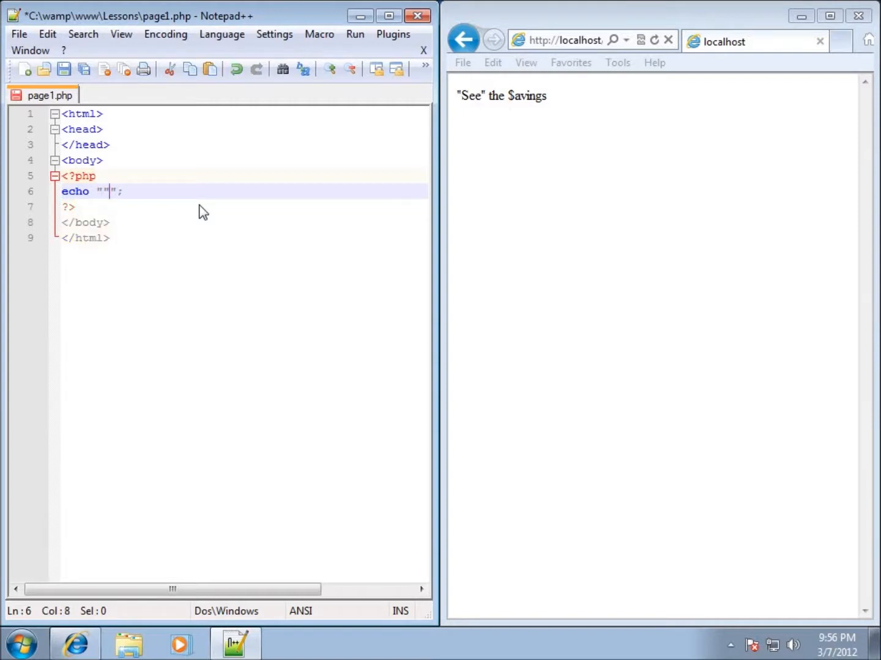
Step: Write "See" the $avings inside the echo string with plain inner quotes, triggering the parse error
text(See")
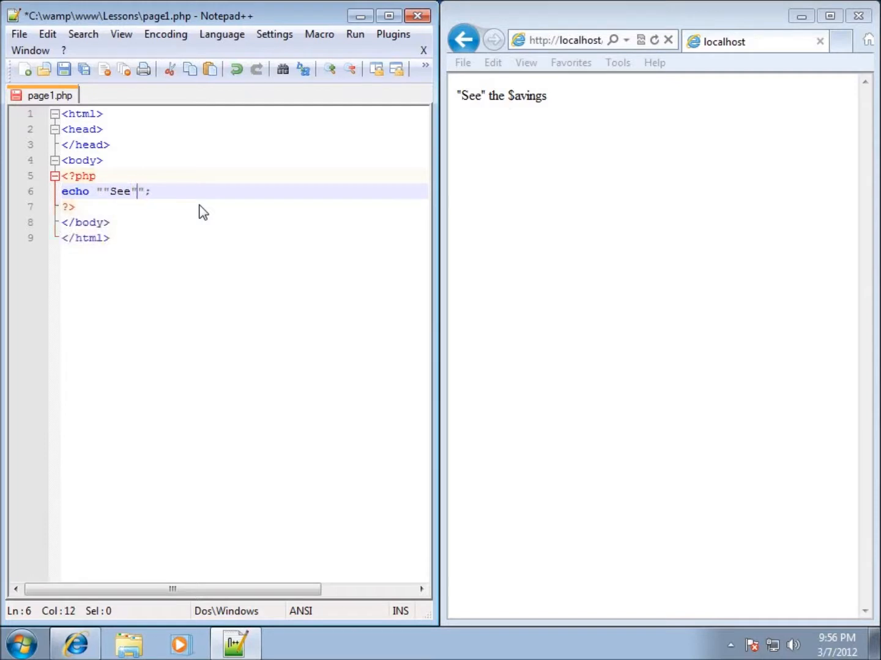
text(the)
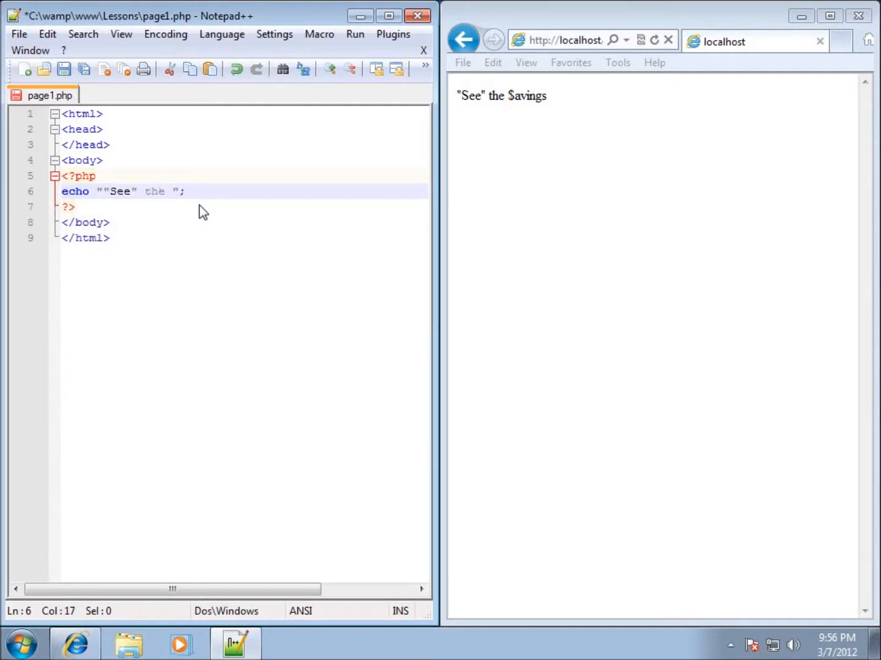
text($saving)
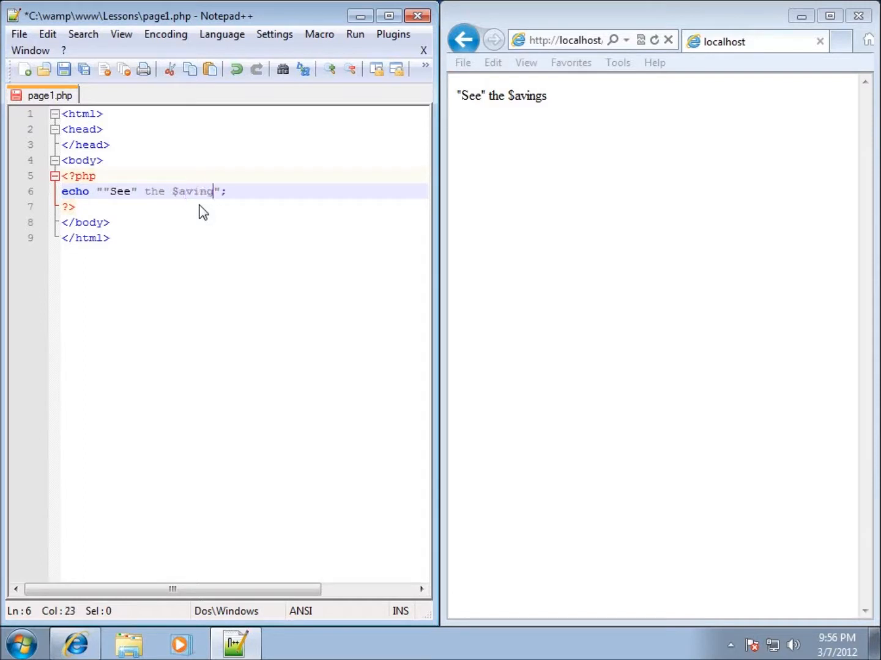
text(s)
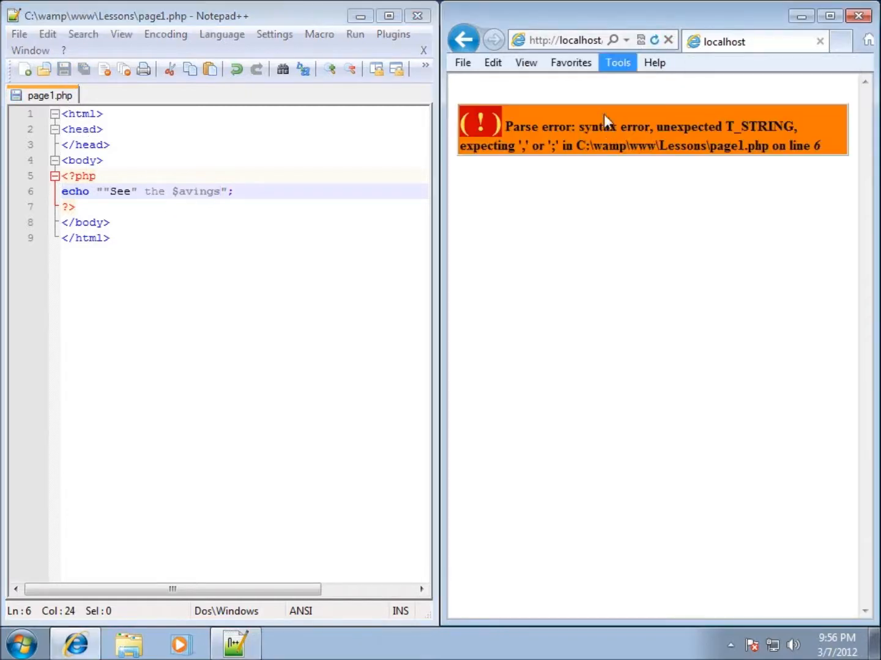
mouse_move(658, 153)
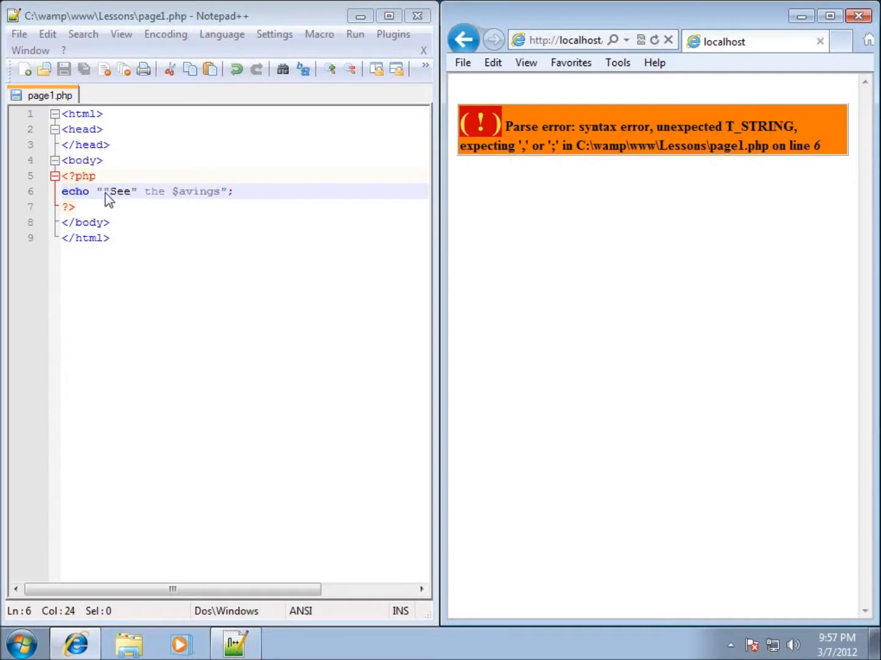
mouse_move(139, 200)
text(\)
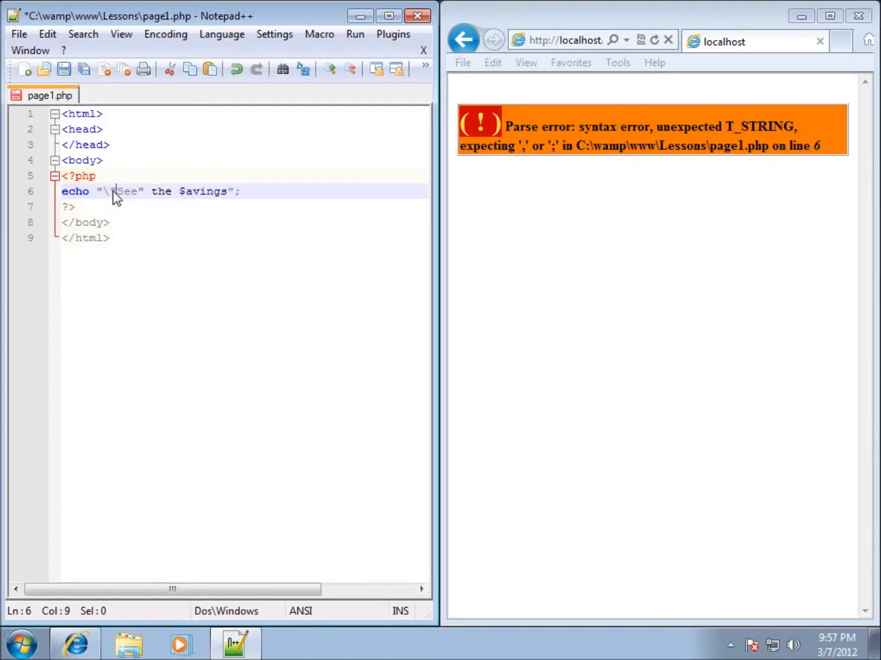
mouse_move(107, 203)
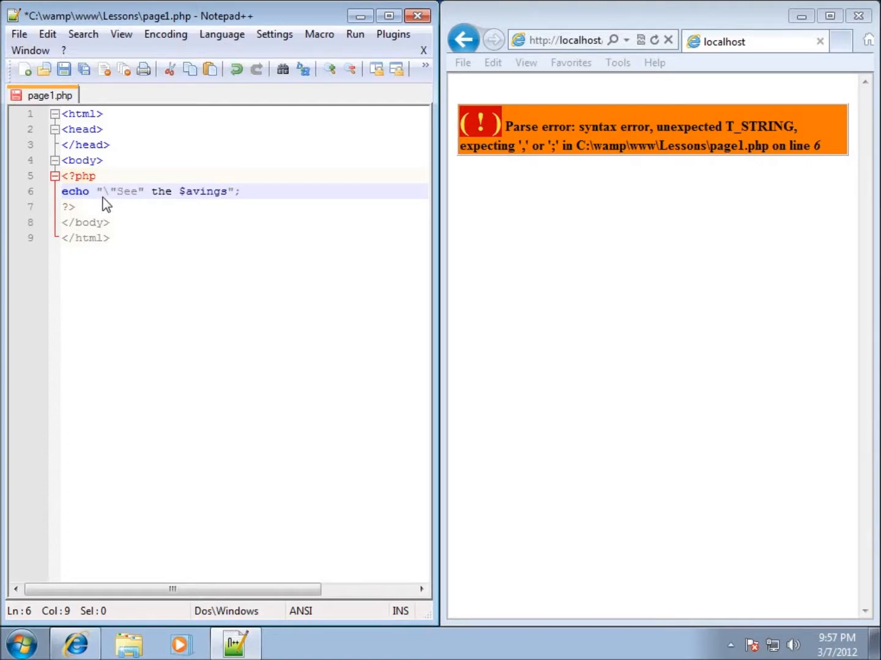
mouse_move(129, 197)
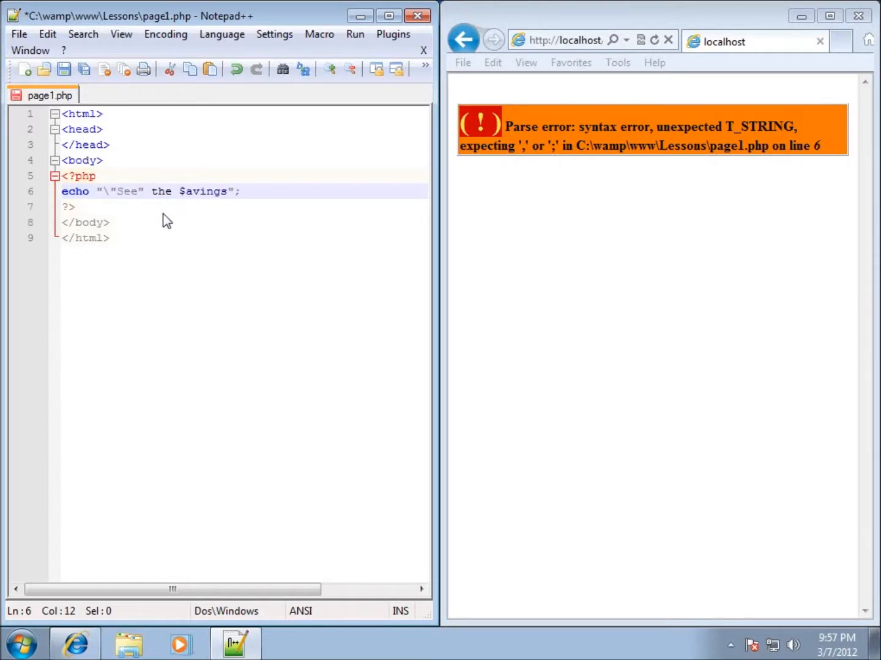
Step: Backslash-escape the inner quotes around See and reload, leaving the undefined avings notice
text(\")
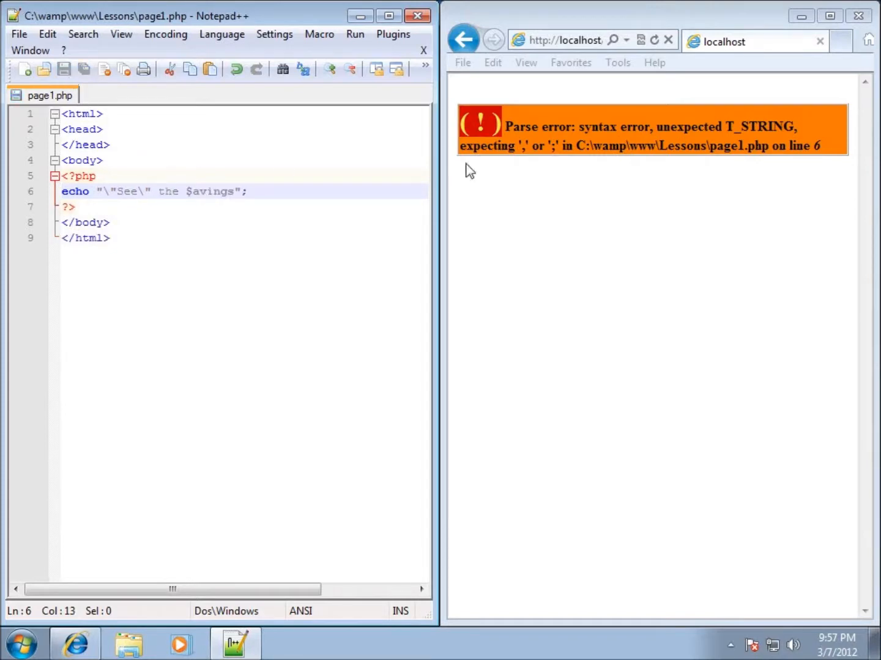
click(653, 39)
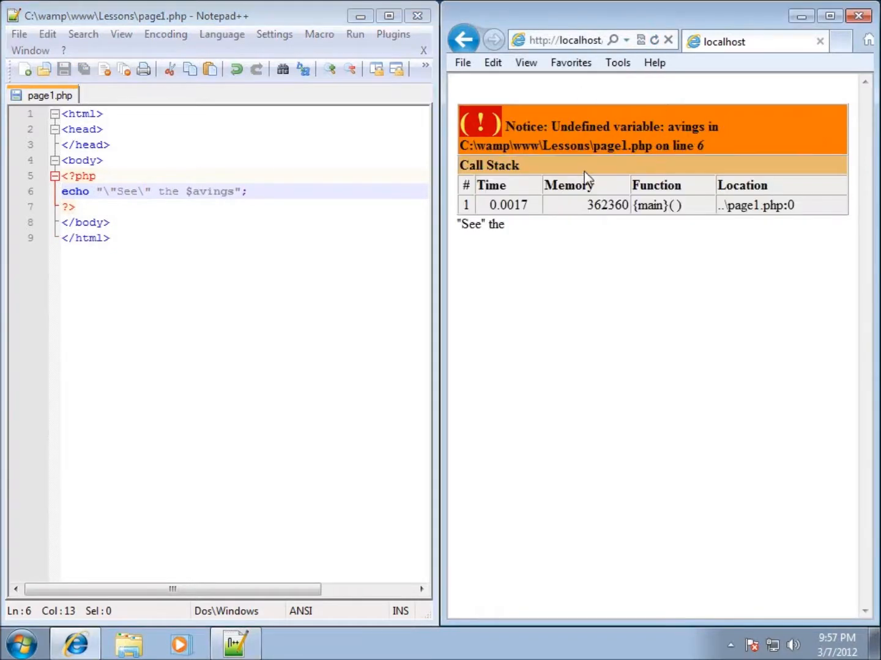
mouse_move(462, 232)
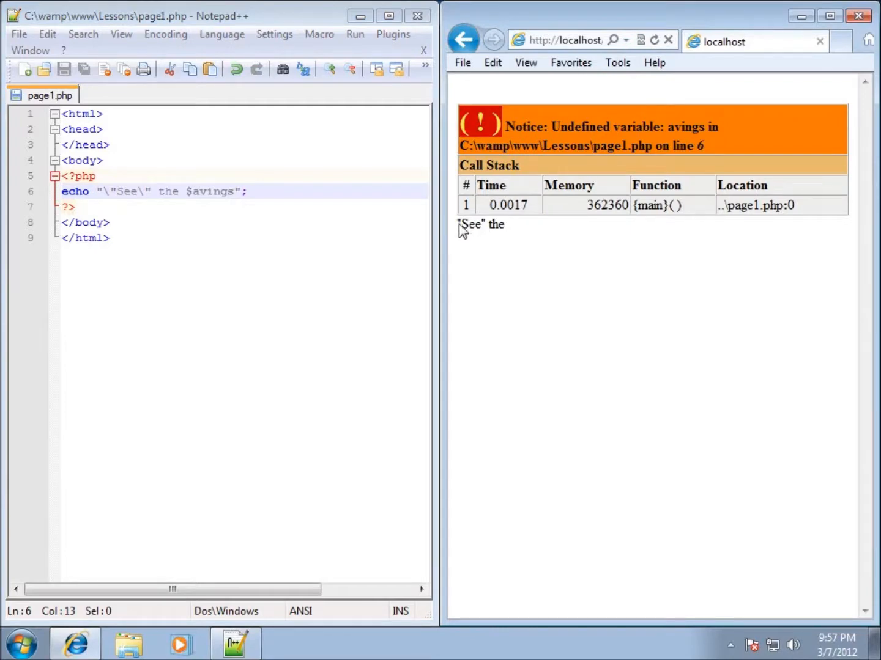
mouse_move(492, 238)
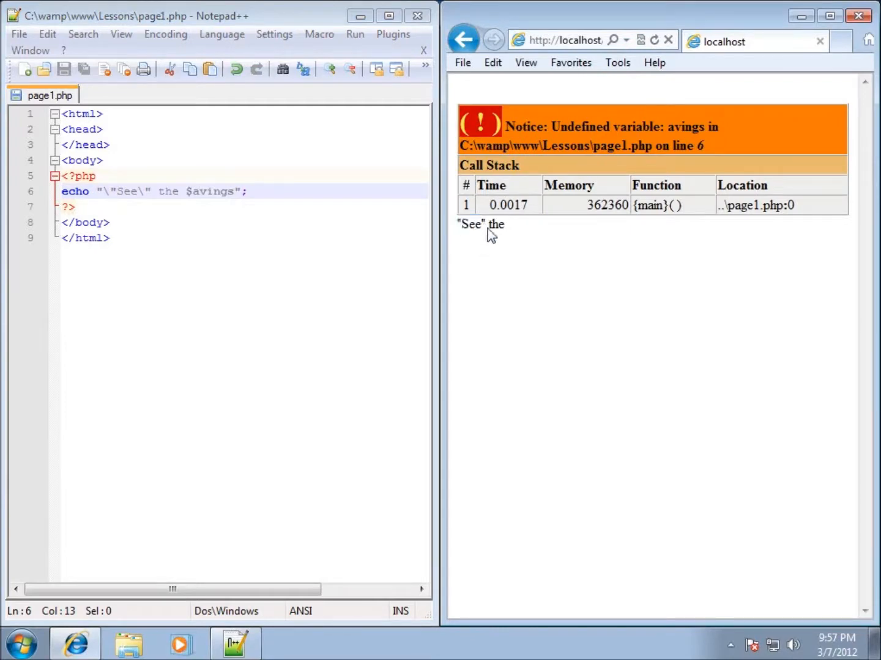
mouse_move(247, 243)
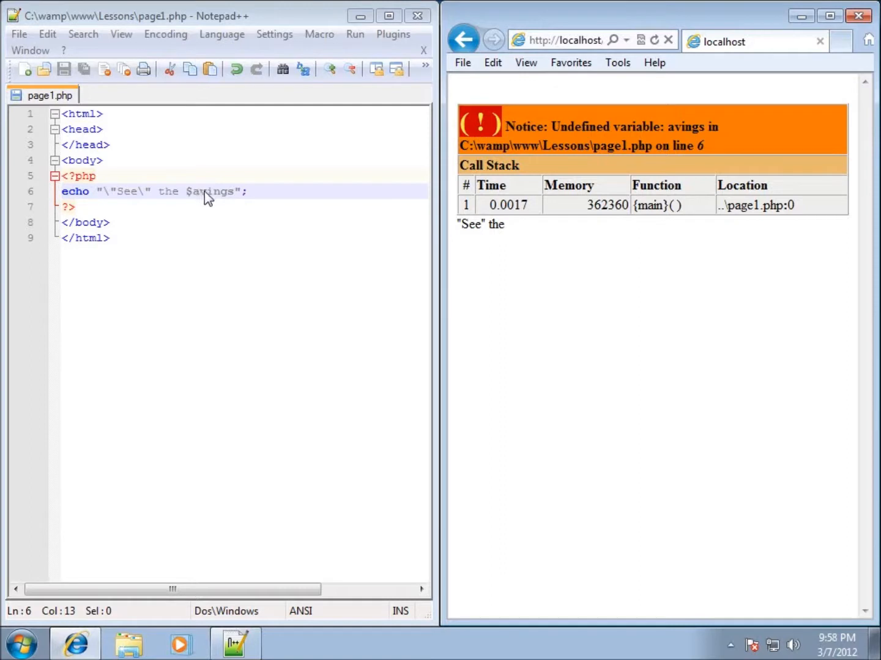
mouse_move(230, 202)
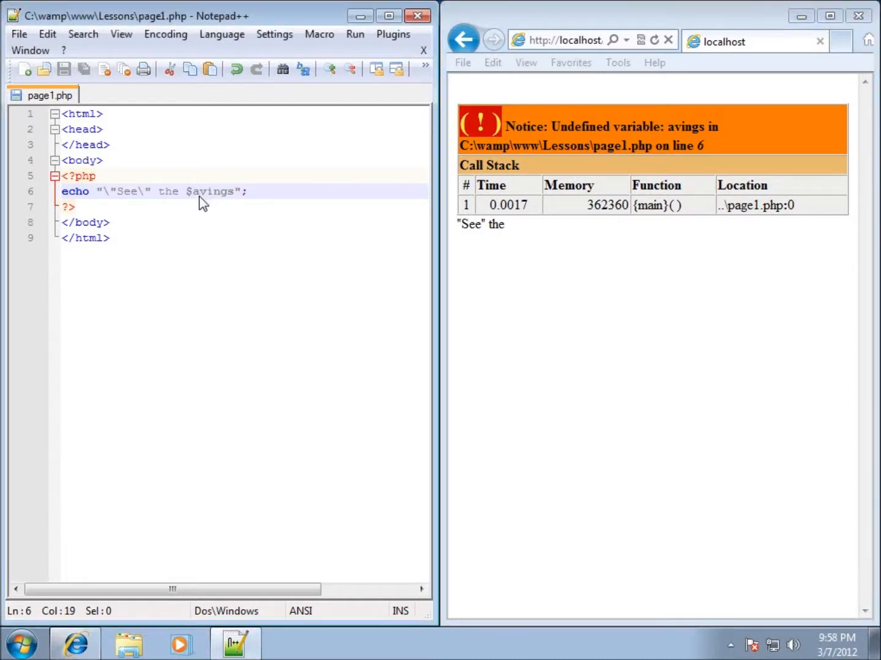
mouse_move(203, 203)
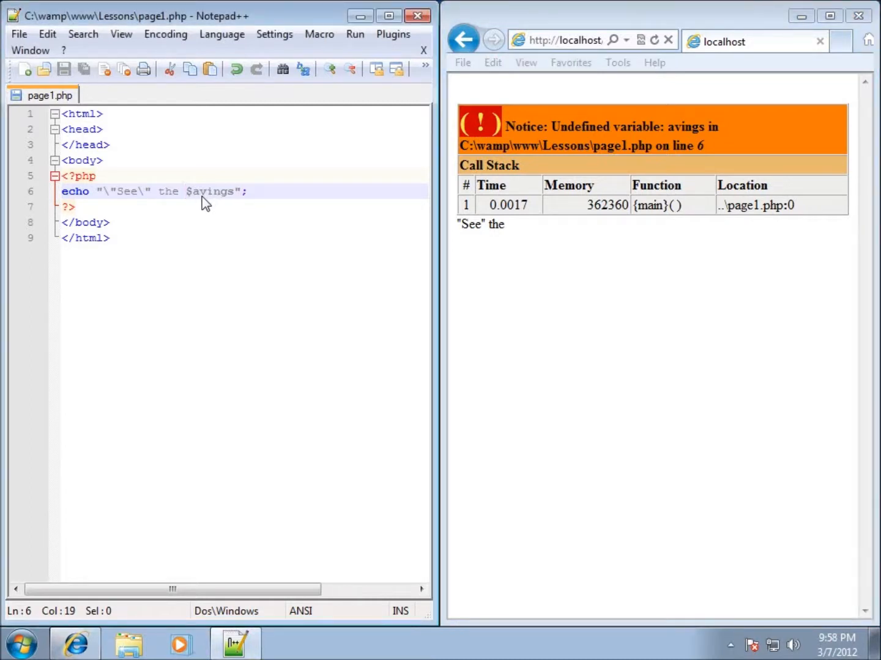
Step: Escape the dollar sign in \$avings so the page prints "See" the $avings cleanly
text(\)
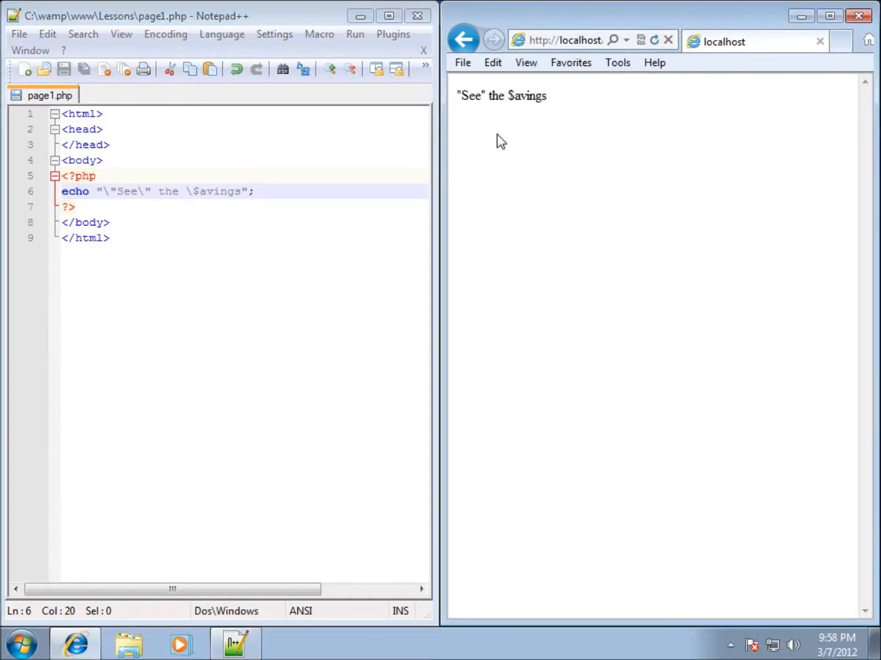
mouse_move(544, 110)
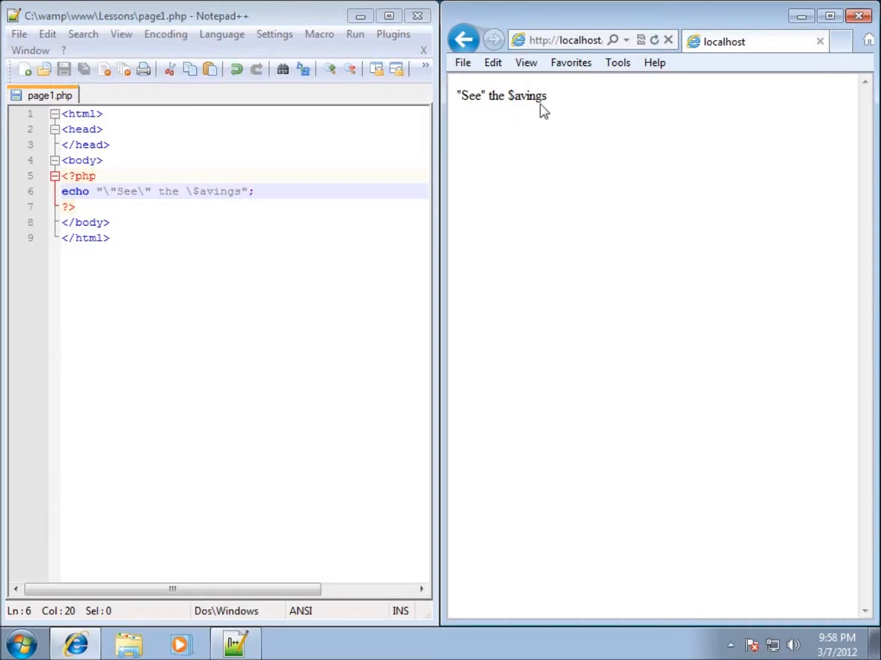
mouse_move(500, 116)
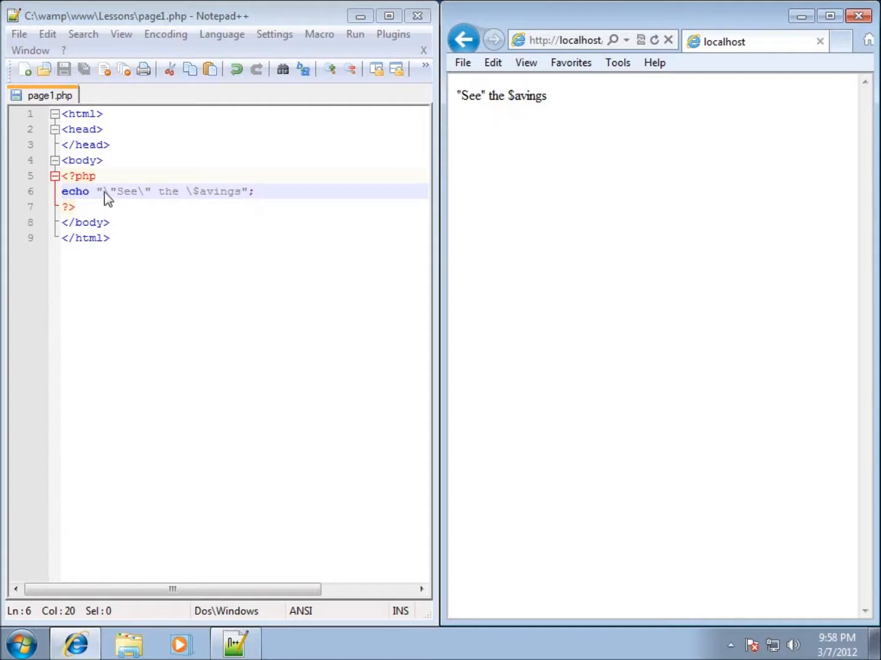
mouse_move(146, 202)
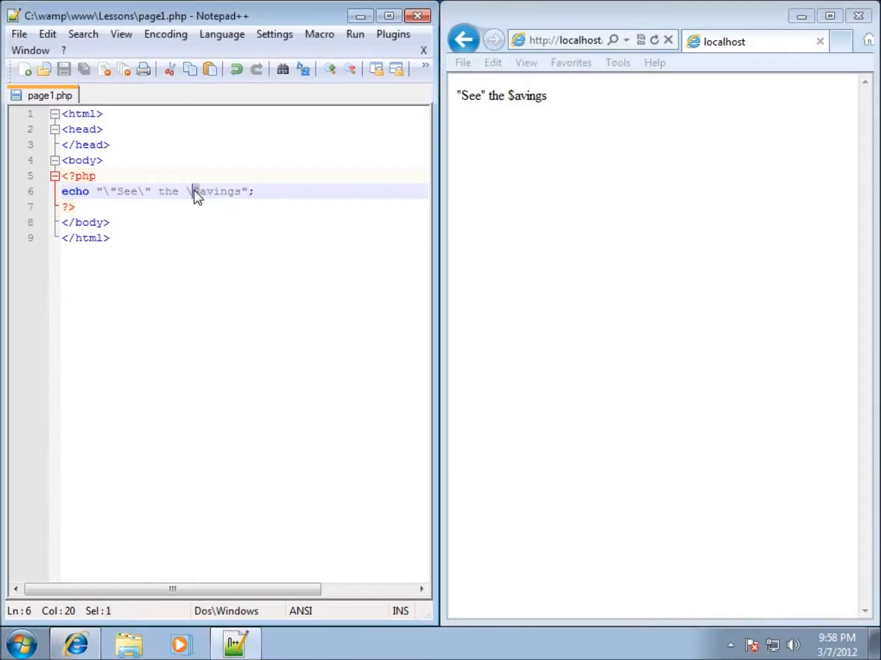
mouse_move(206, 210)
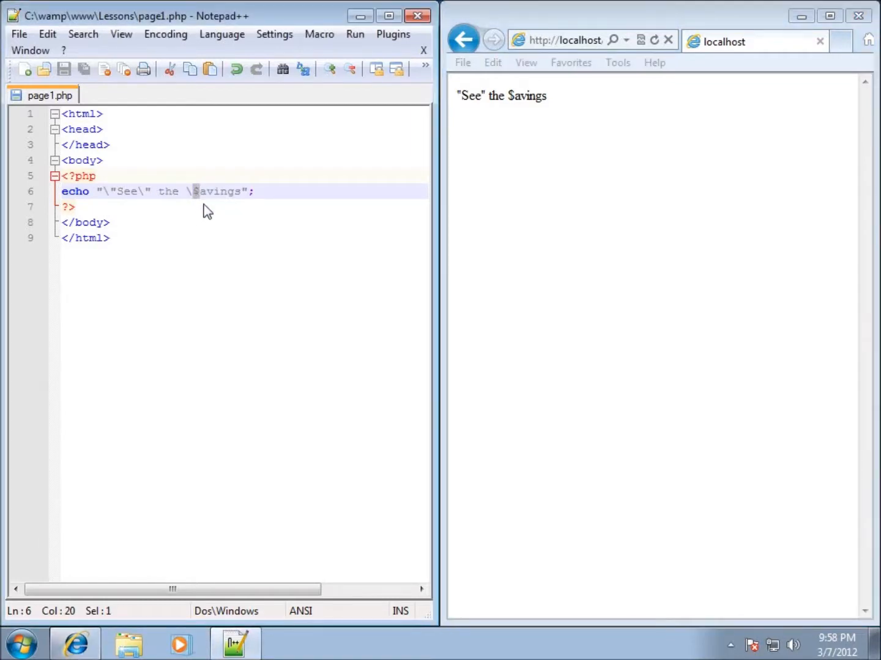
click(269, 222)
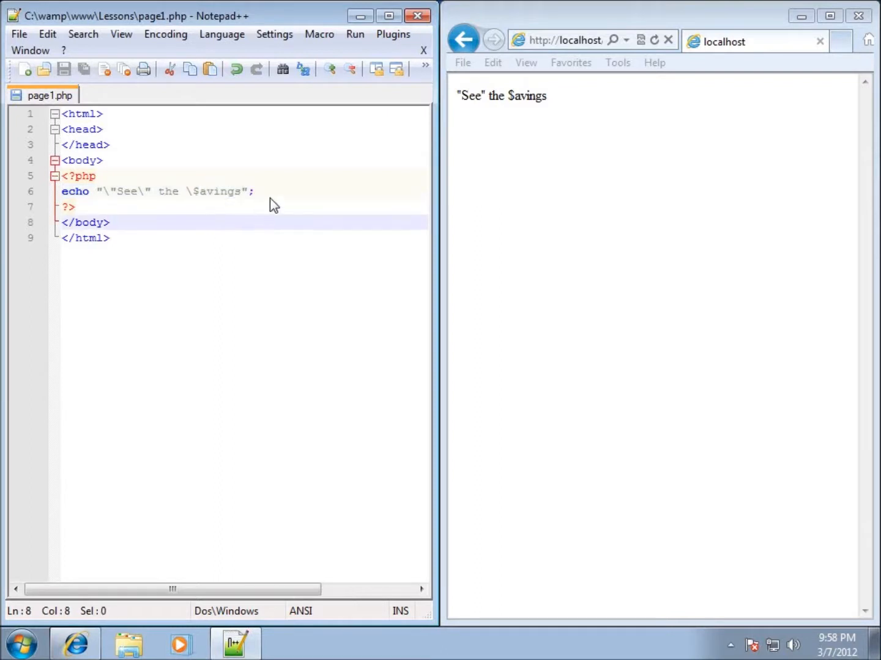
click(253, 191)
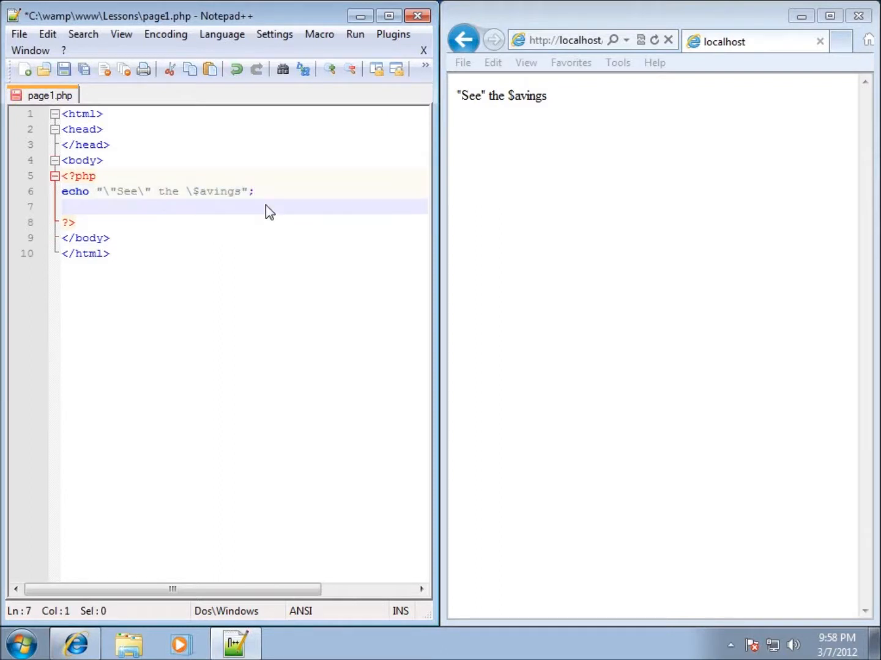
Step: Add $Item = "HardDrive"; and echo "$Item"; then reload to show HardDrive appended
text($)
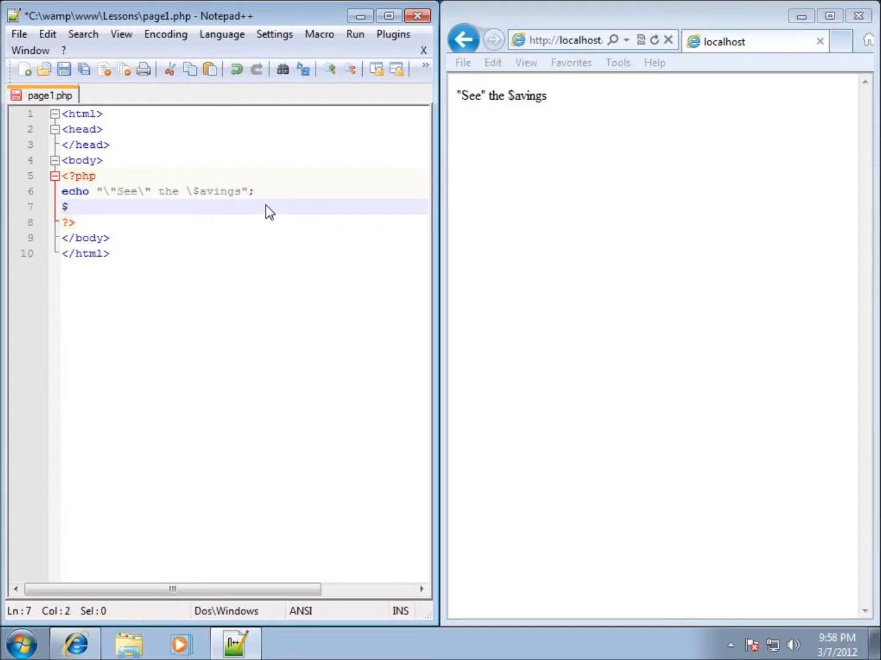
text(Item)
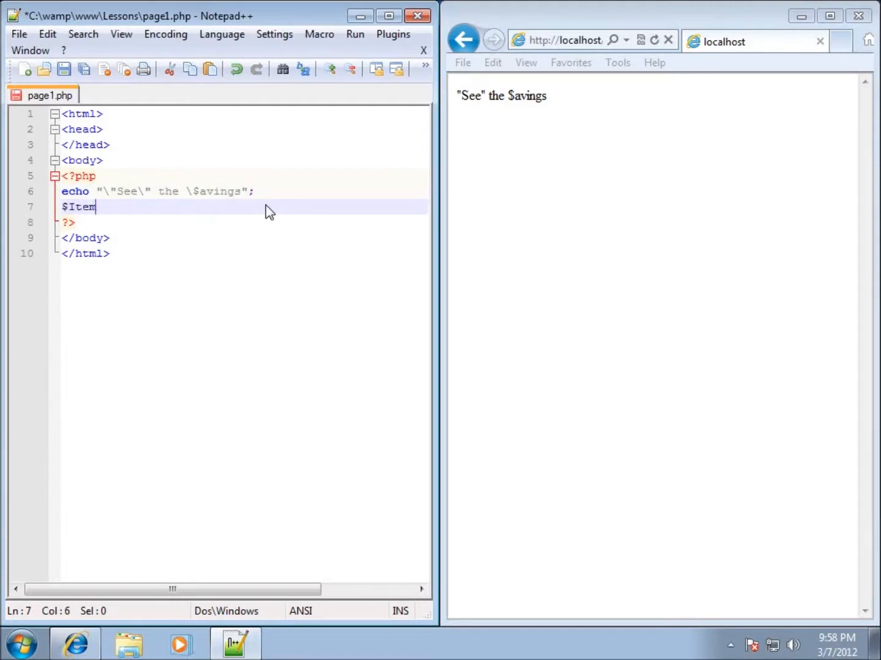
text(=)
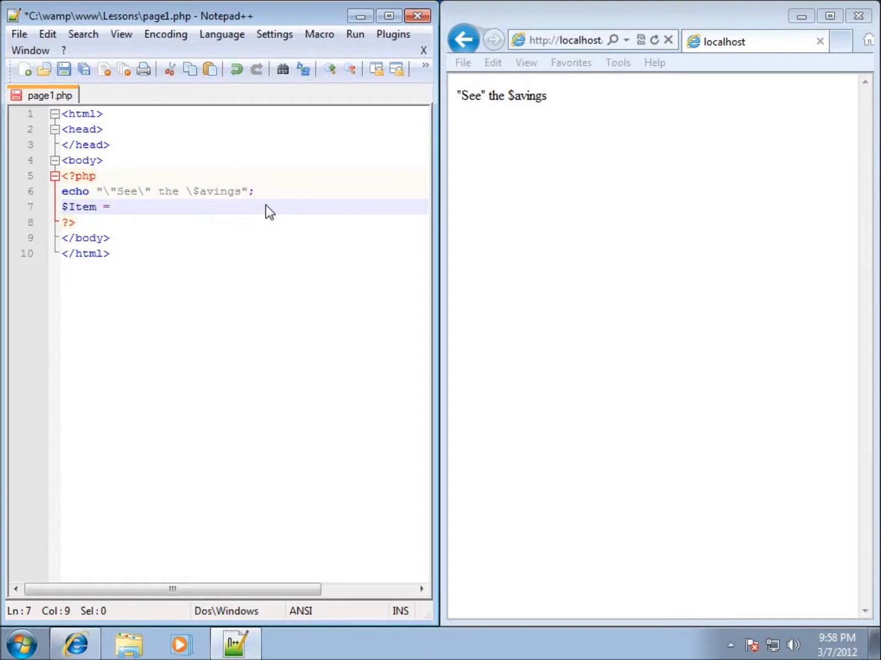
text(H)
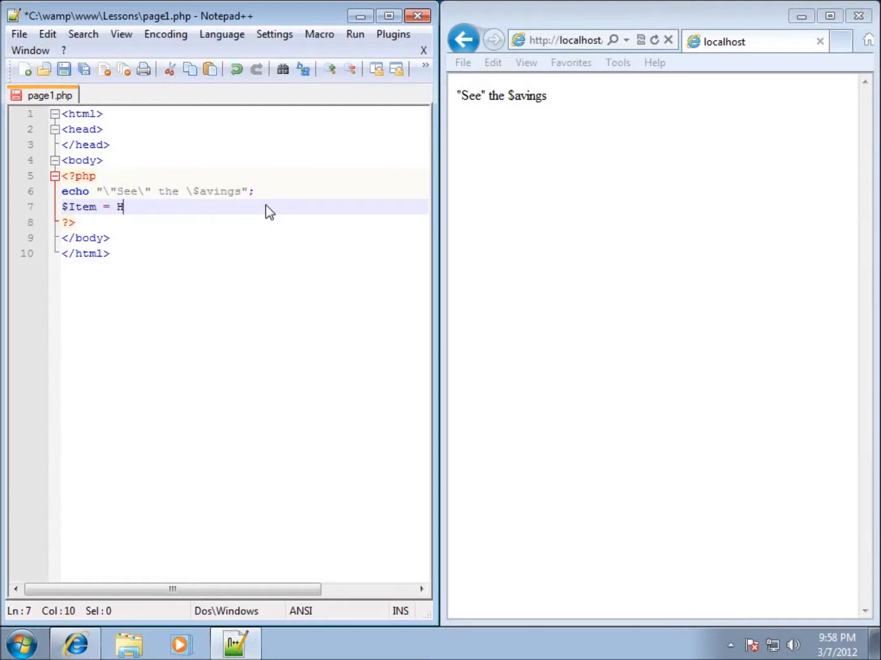
text(ardDrive";)
text(ech)
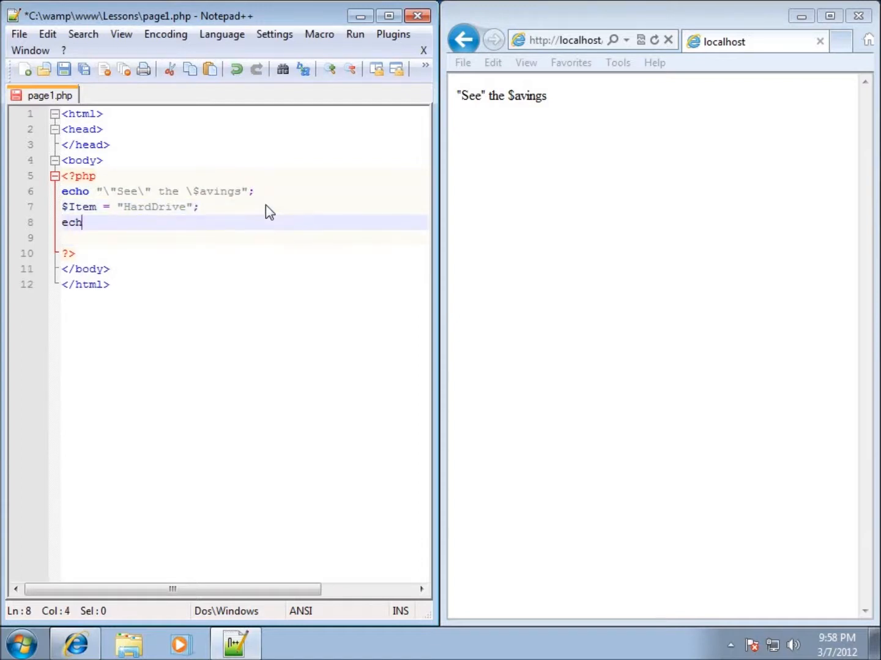
text(o ")
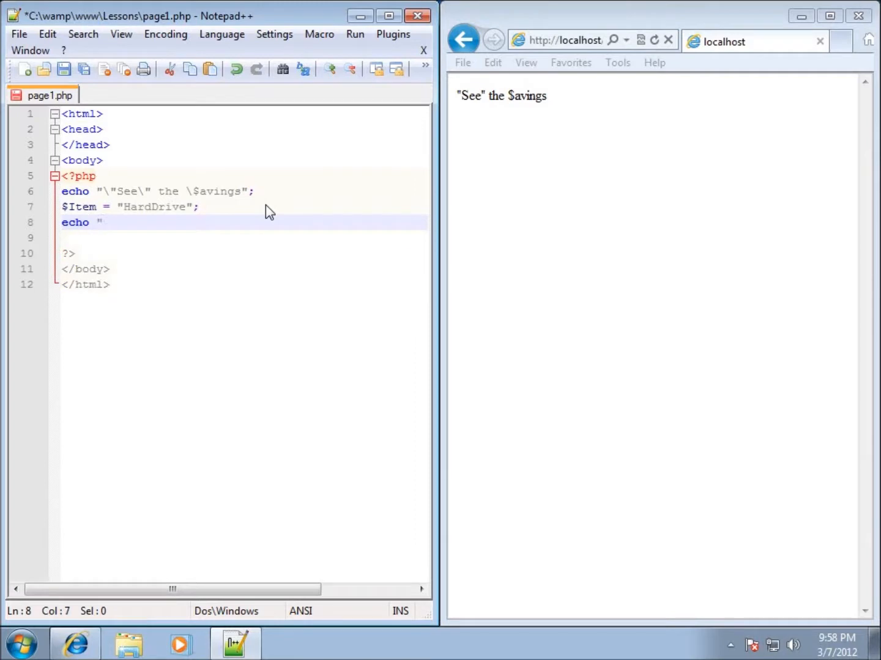
text($It)
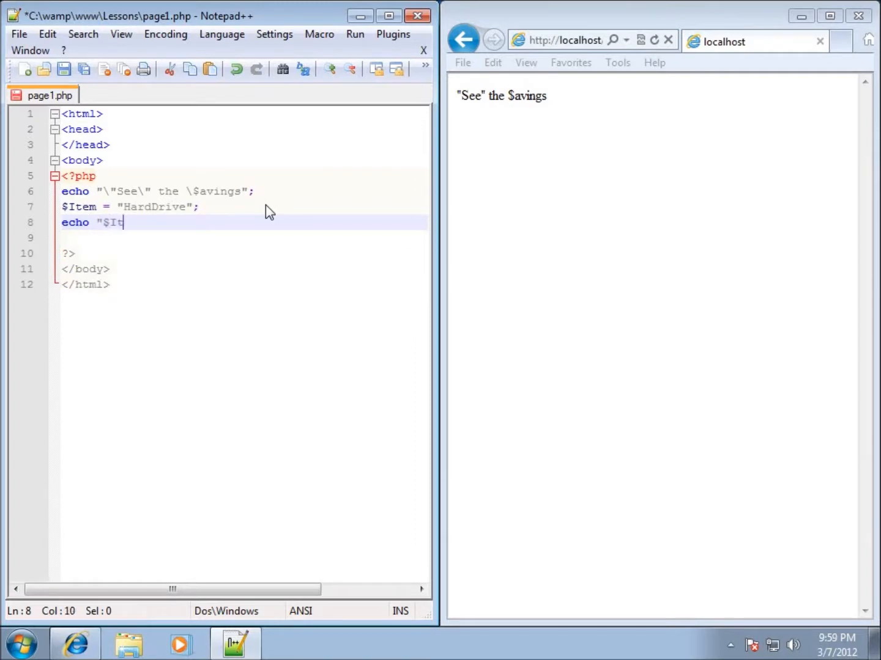
text(em";)
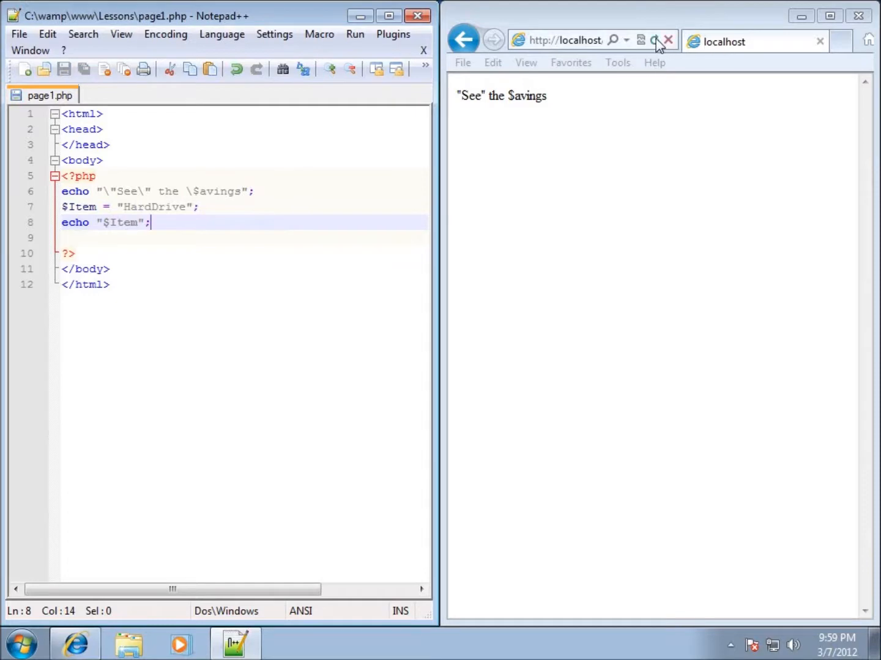
click(653, 39)
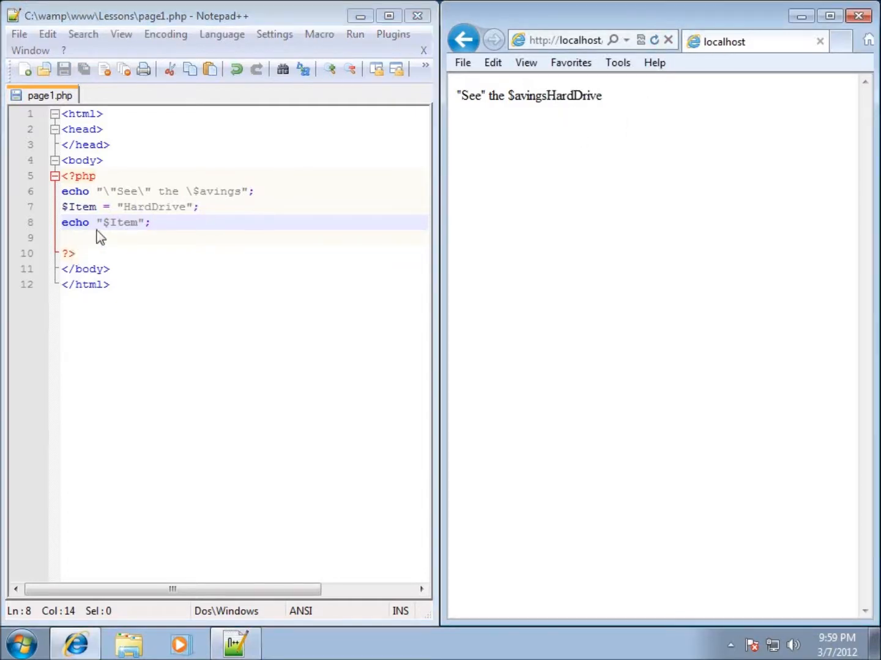
Step: Insert echo "<br />"; before the item echo so HardDrive appears on its own line
click(69, 225)
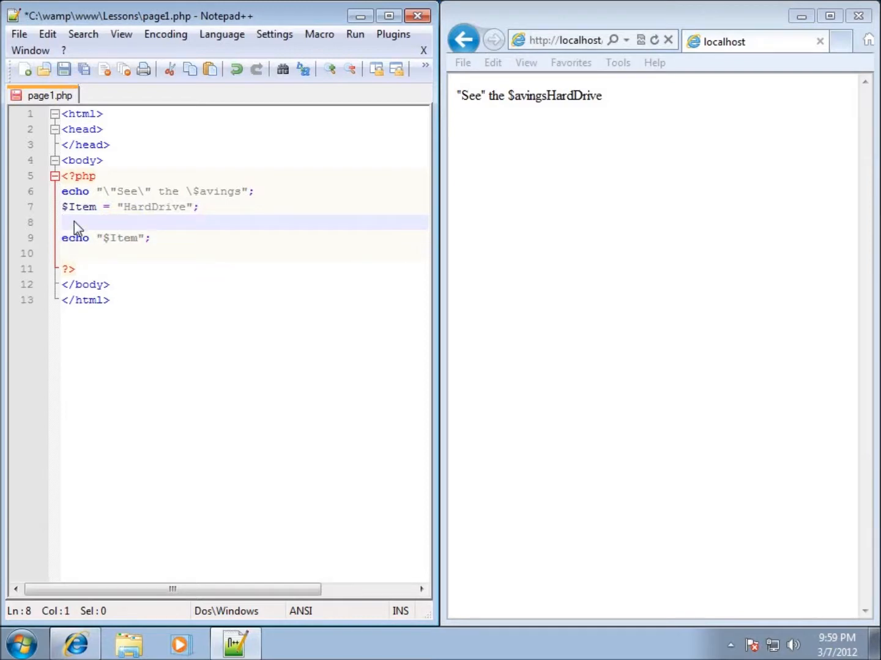
text(echo)
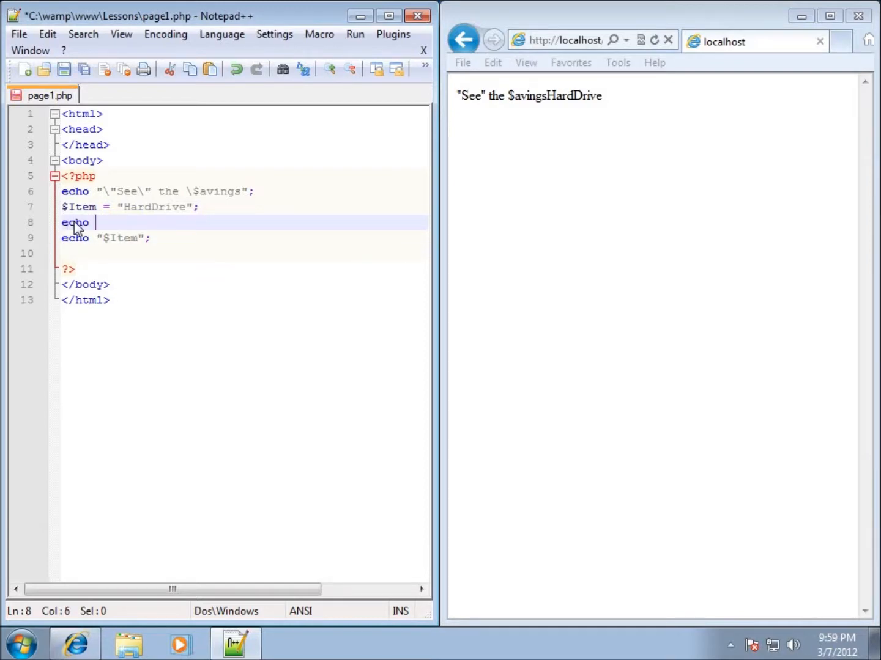
text("<br /)
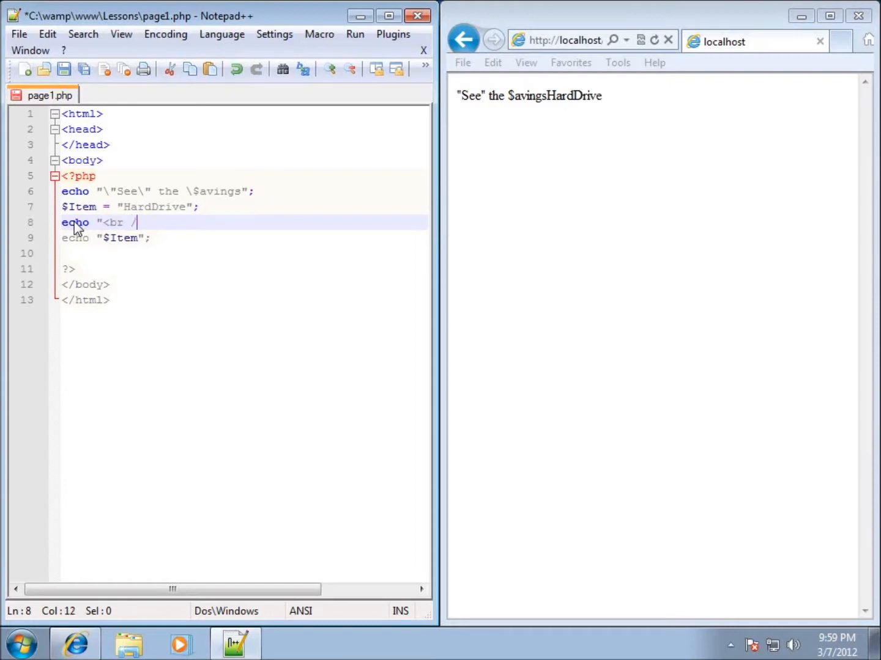
text(>";)
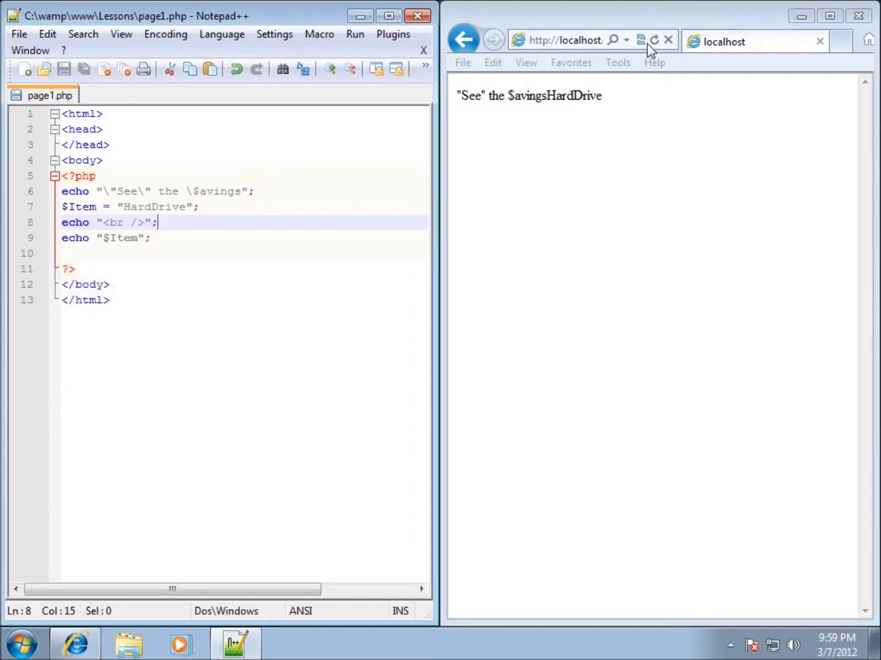
click(653, 39)
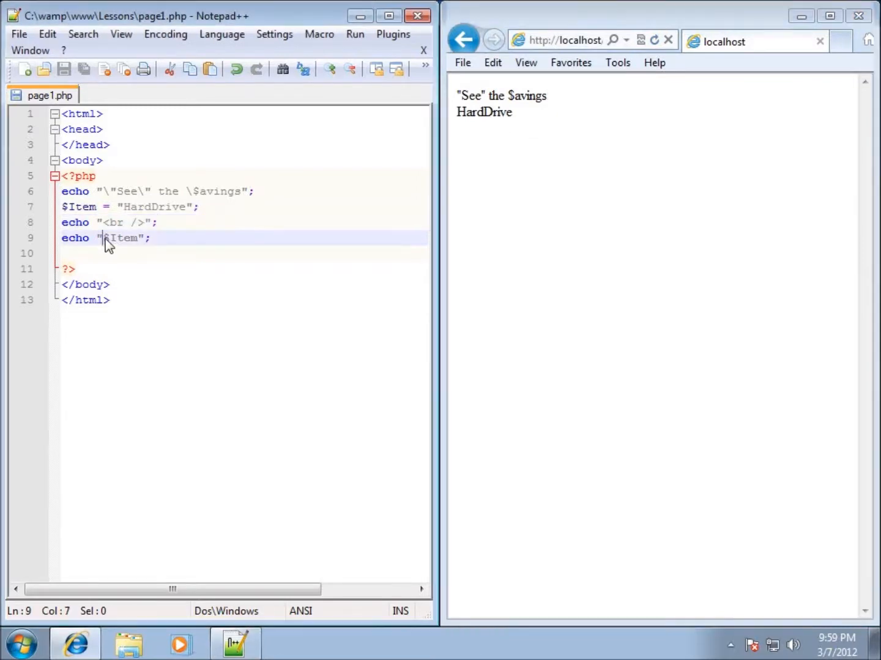
mouse_move(181, 245)
text(There are 15 )
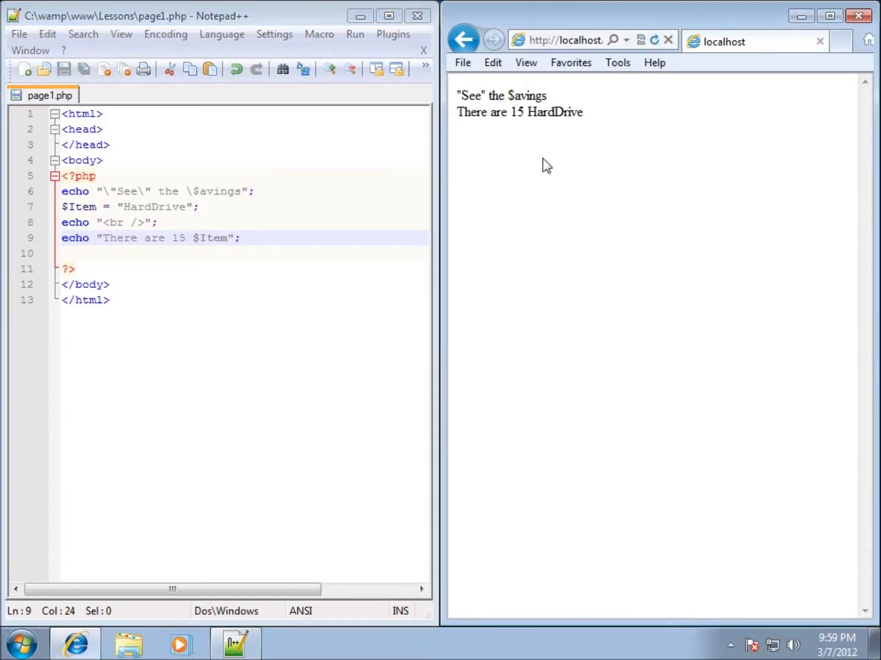
mouse_move(593, 120)
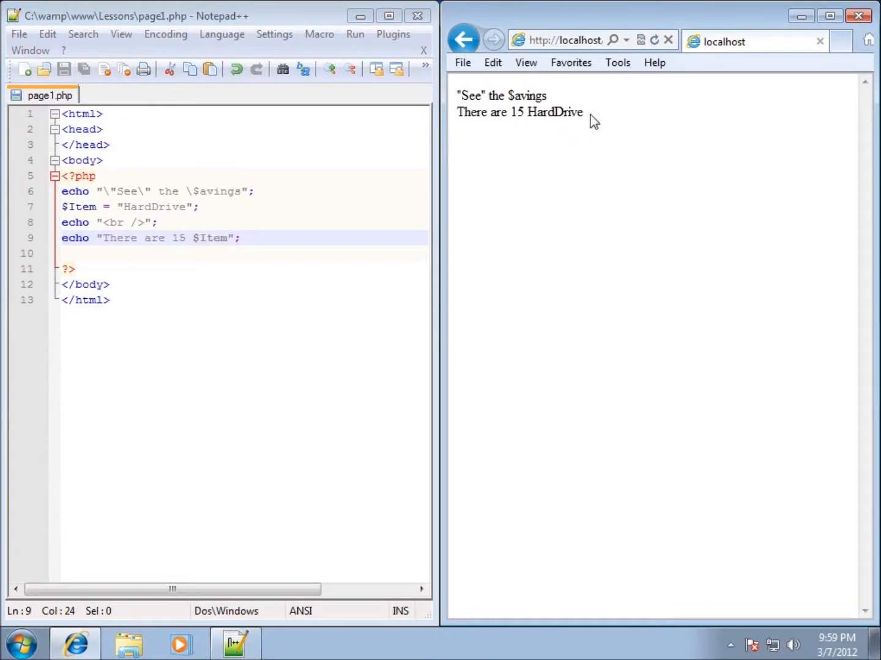
mouse_move(587, 123)
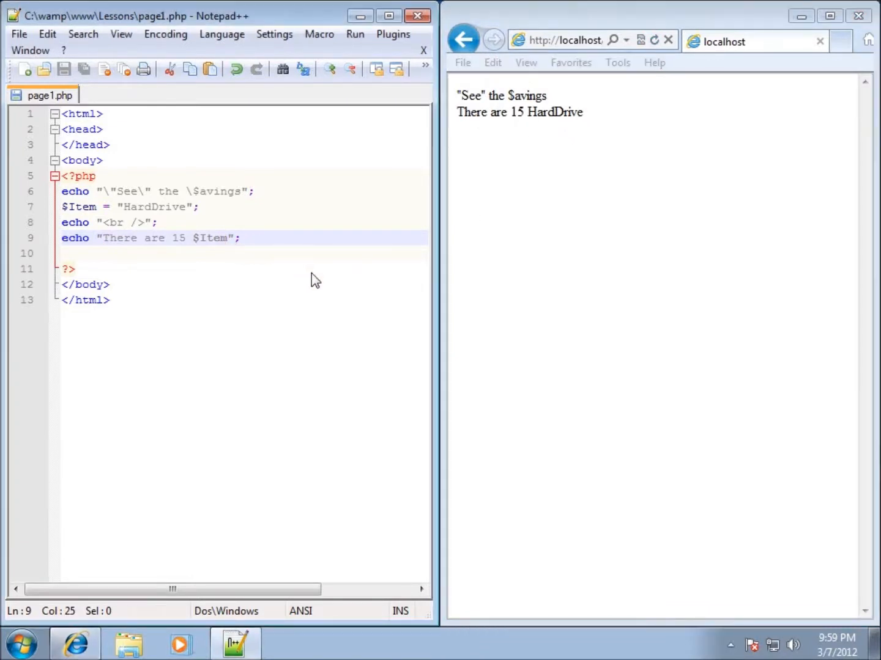
Step: Change the echo to reference $Items and reload, showing the undefined Items notice
text(s)
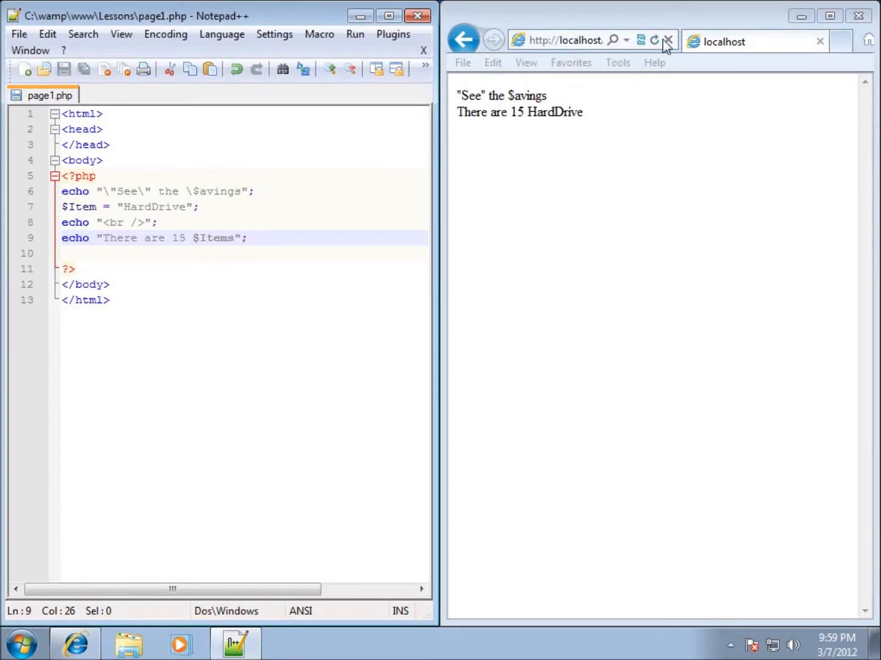
click(653, 39)
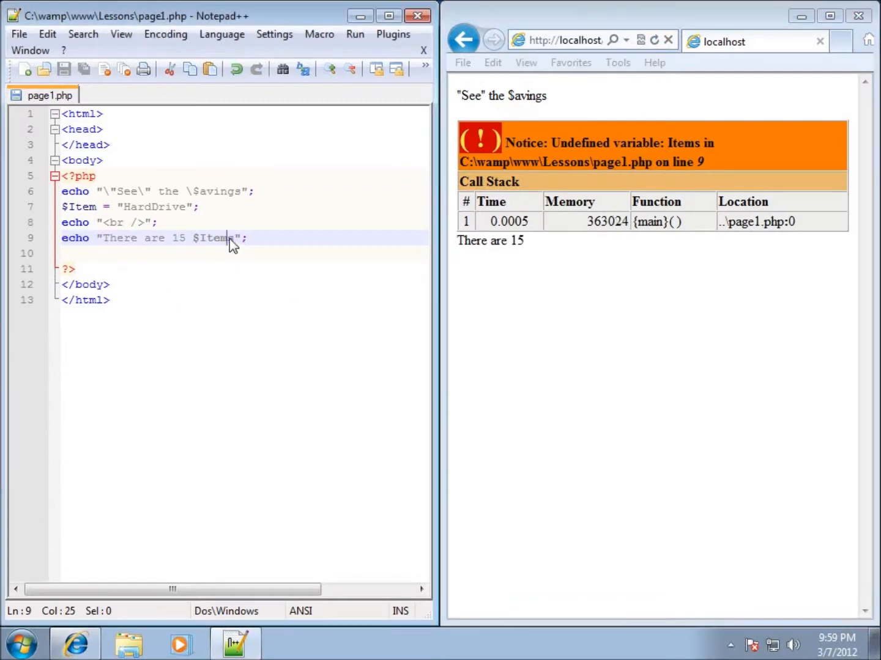
double_click(210, 237)
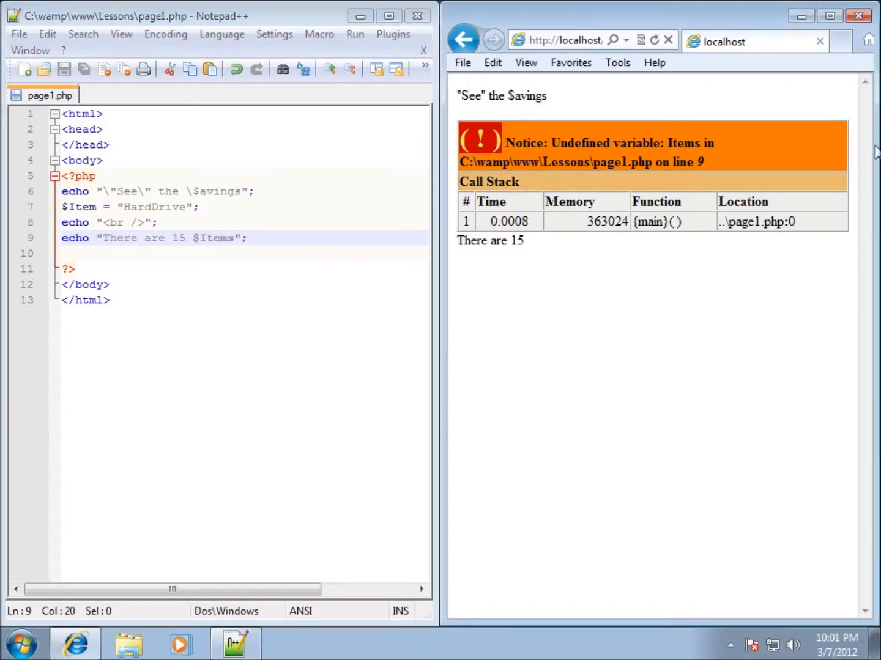
mouse_move(294, 281)
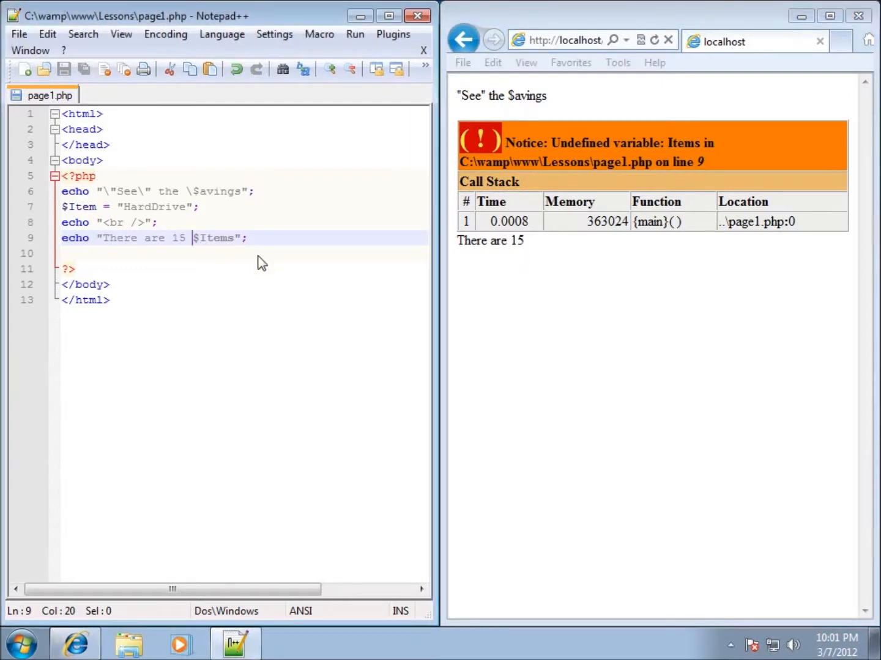
Step: Rewrite the echo as "There are 15 {$Item}s" so the page reads HardDrives
text({)
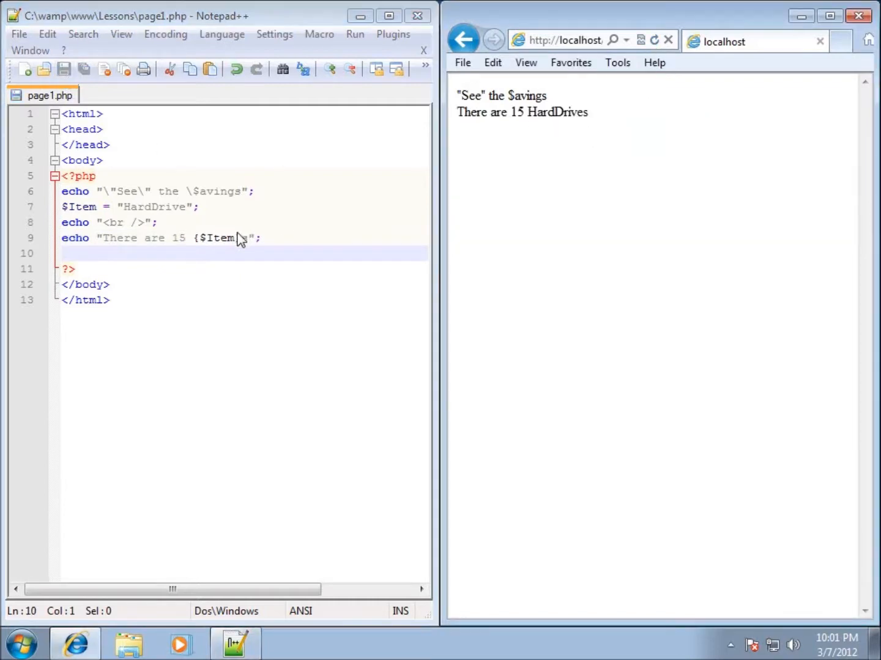
text(s)
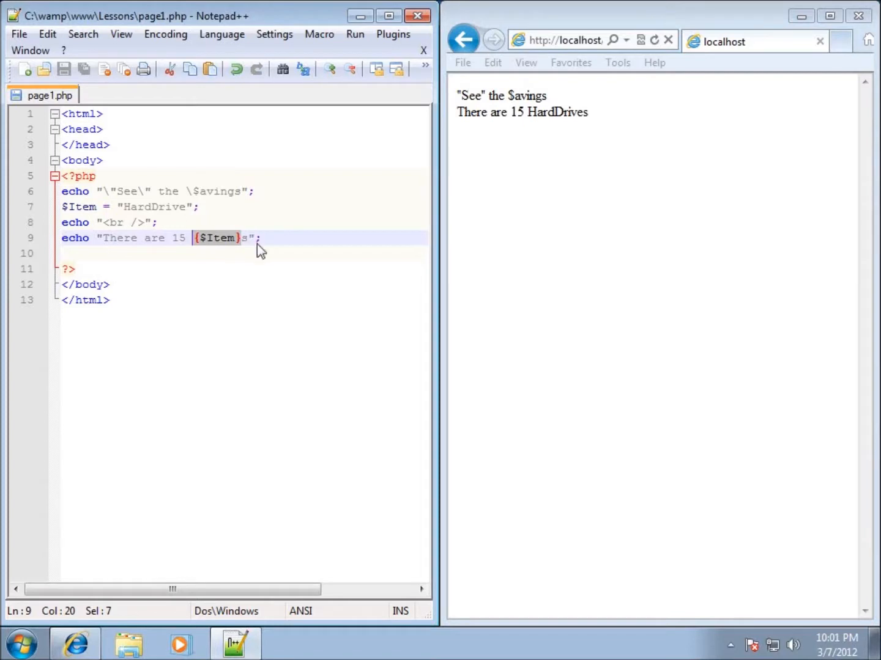
mouse_move(297, 264)
text( . )
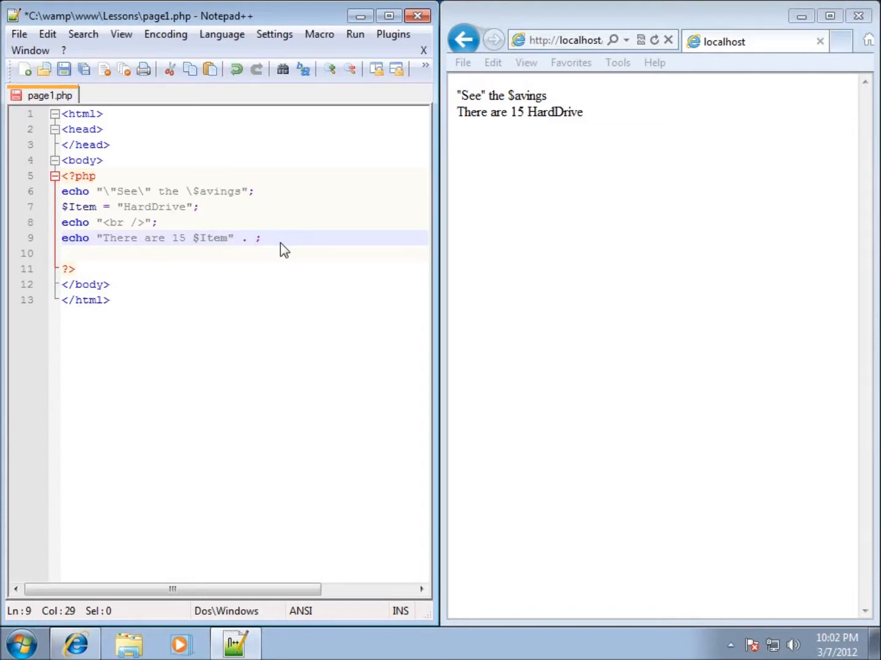
Step: Append the plural s by concatenating . "s" and reload to confirm HardDrives
text("s")
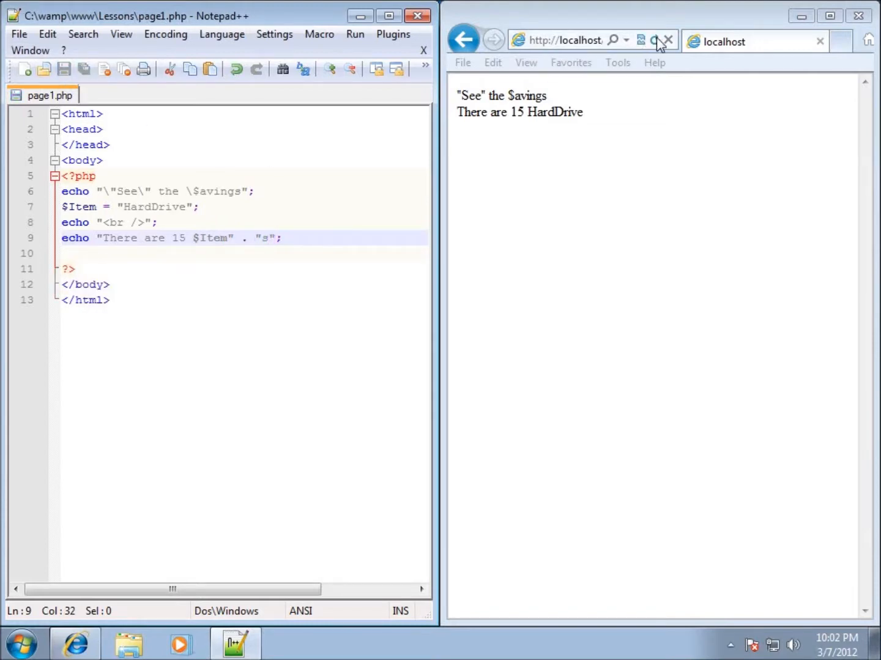
click(655, 40)
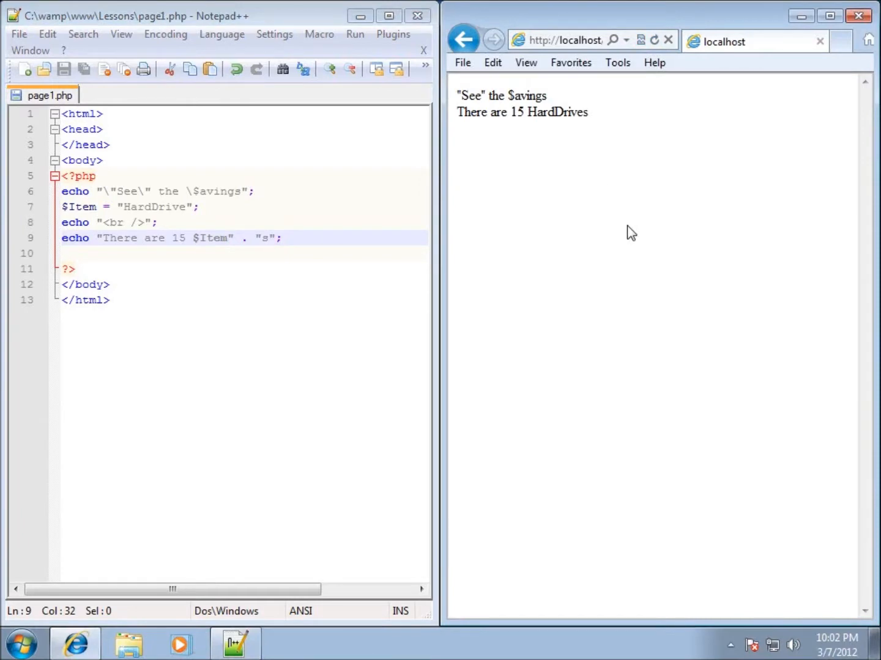